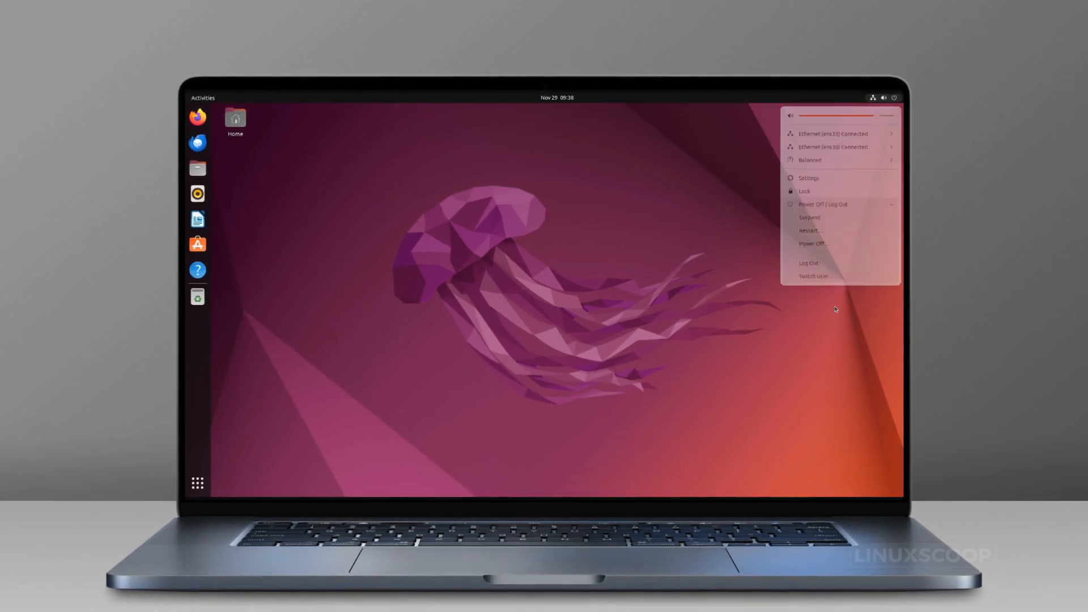
# - Show the calendar and notifications panel from the top-bar clock
pyautogui.click(558, 96)
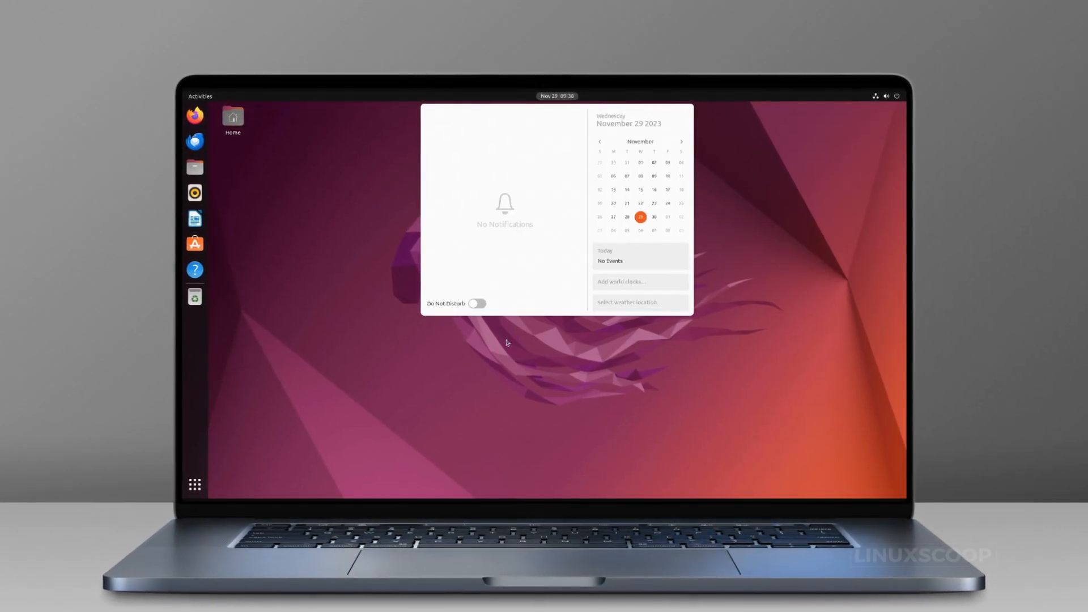
pyautogui.click(193, 486)
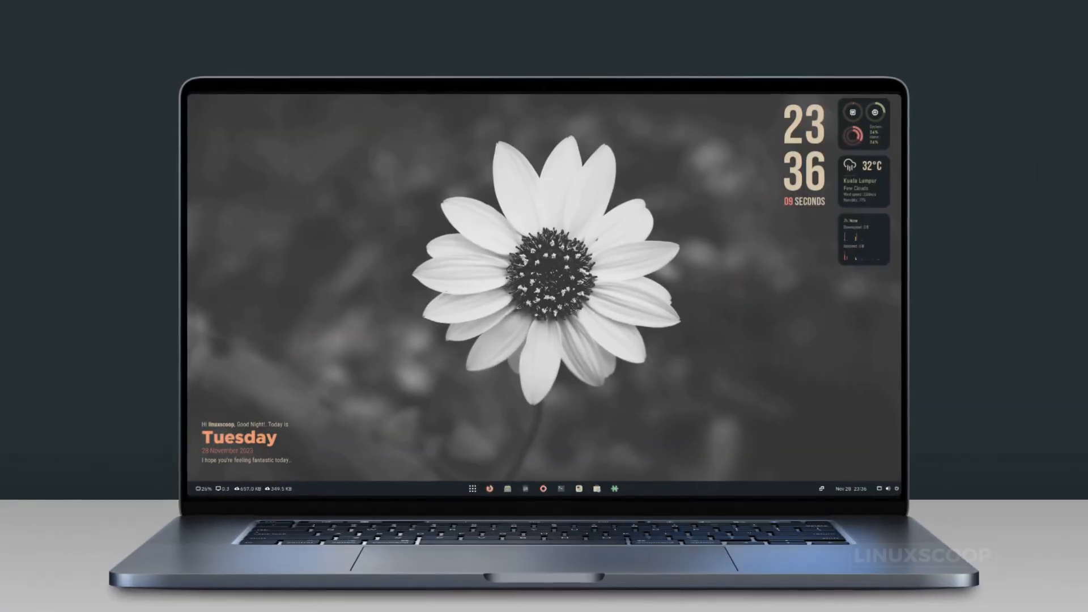
# - Show the Power Off / Log Out choices from the bottom-panel system status menu
pyautogui.click(472, 490)
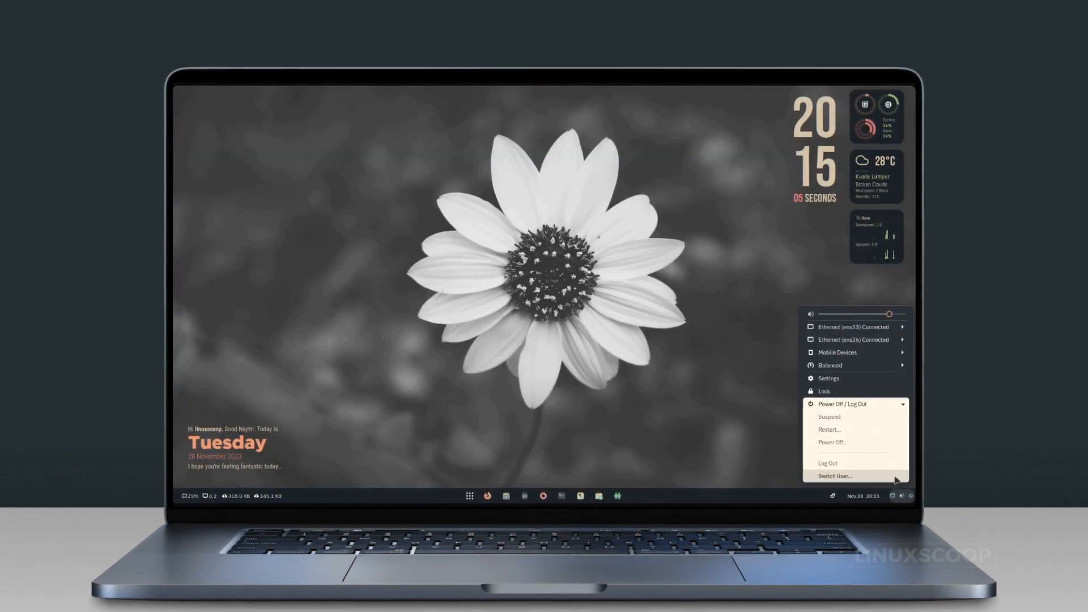
pyautogui.click(864, 497)
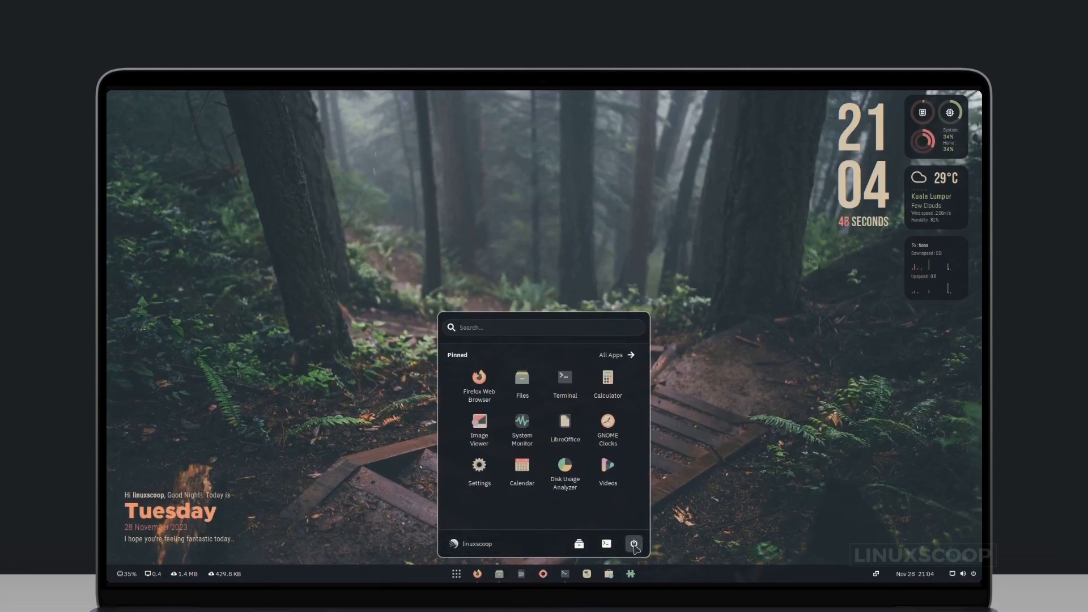
# - Show the launcher's Log Out, Lock, Restart and Power Off choices
pyautogui.click(634, 544)
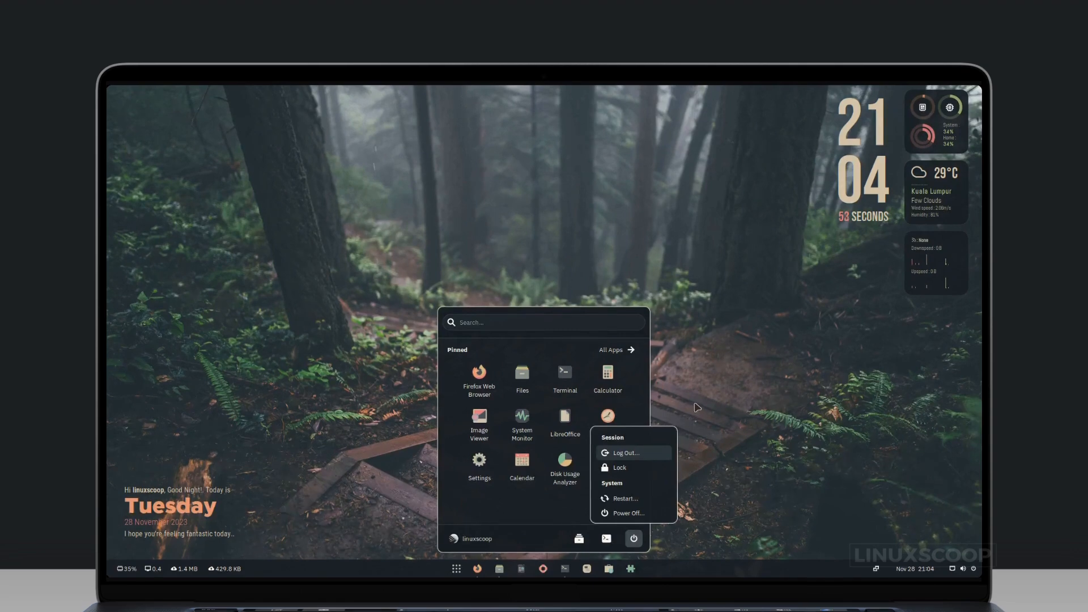
pyautogui.click(696, 407)
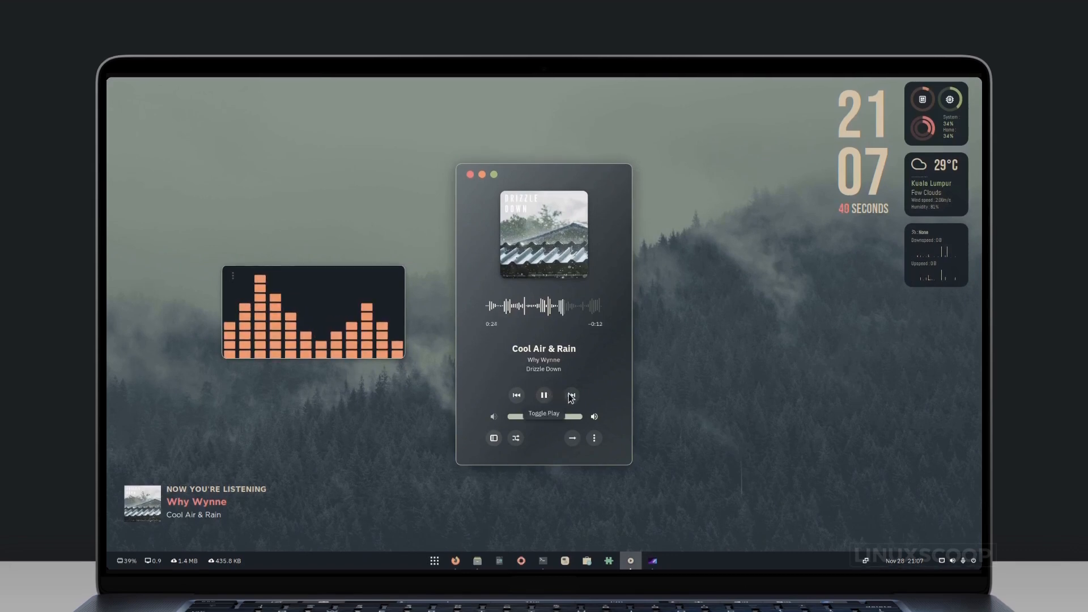
# - Skip two tracks past 'Forest Bird Sounds' so 'Forest' by Cha Se-Eun plays
pyautogui.click(572, 395)
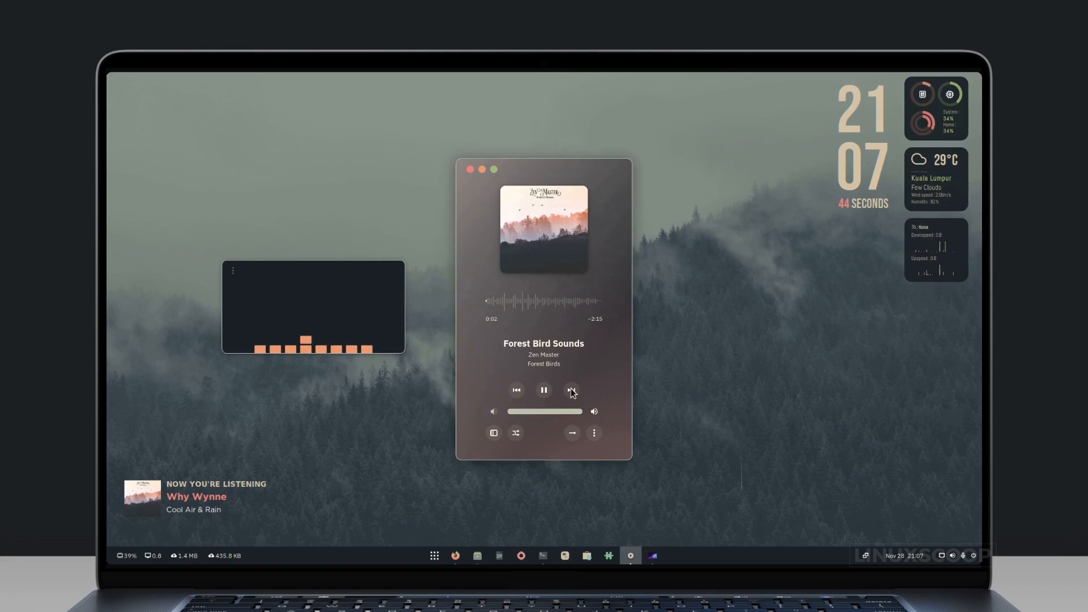
pyautogui.click(572, 390)
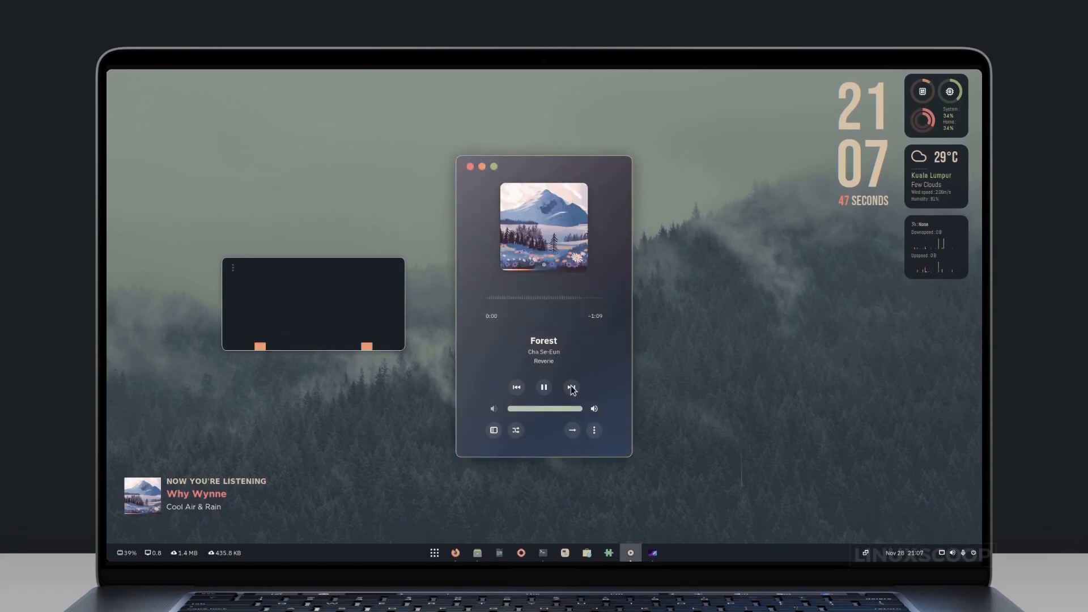